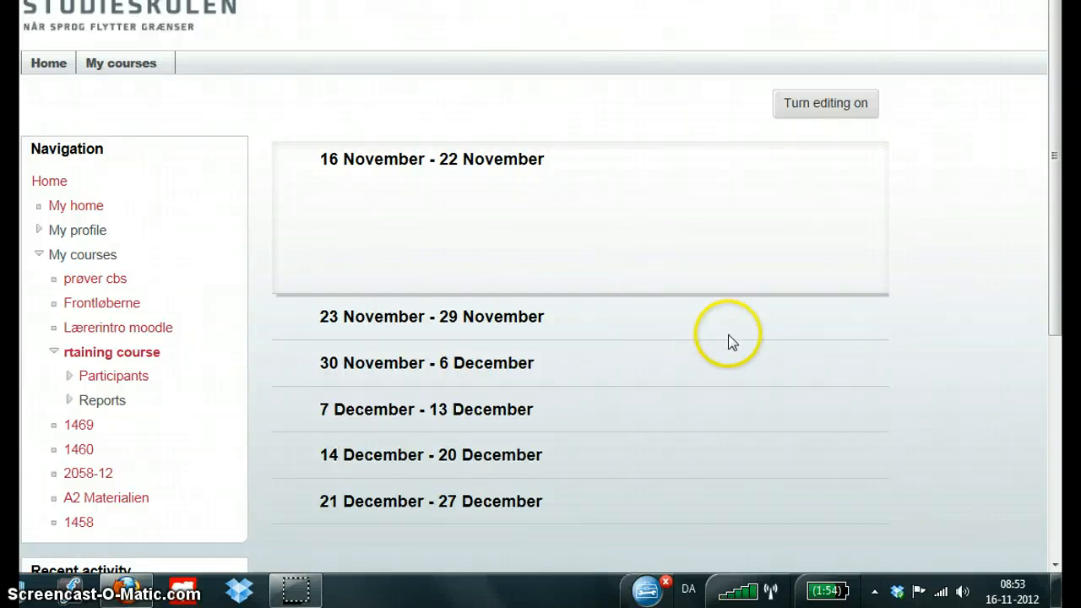
{"action": "mouse_move", "coordinate": [693, 233]}
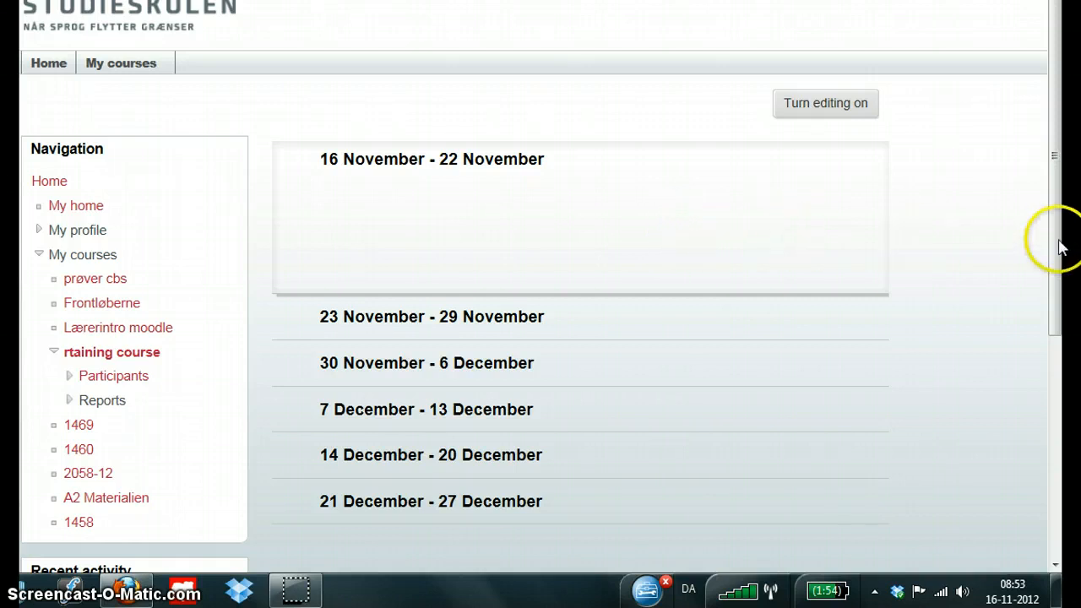
- In the course settings form, change the course format from Weekly to Topics format
{"action": "scroll", "scroll_direction": "down", "scroll_amount": 3}
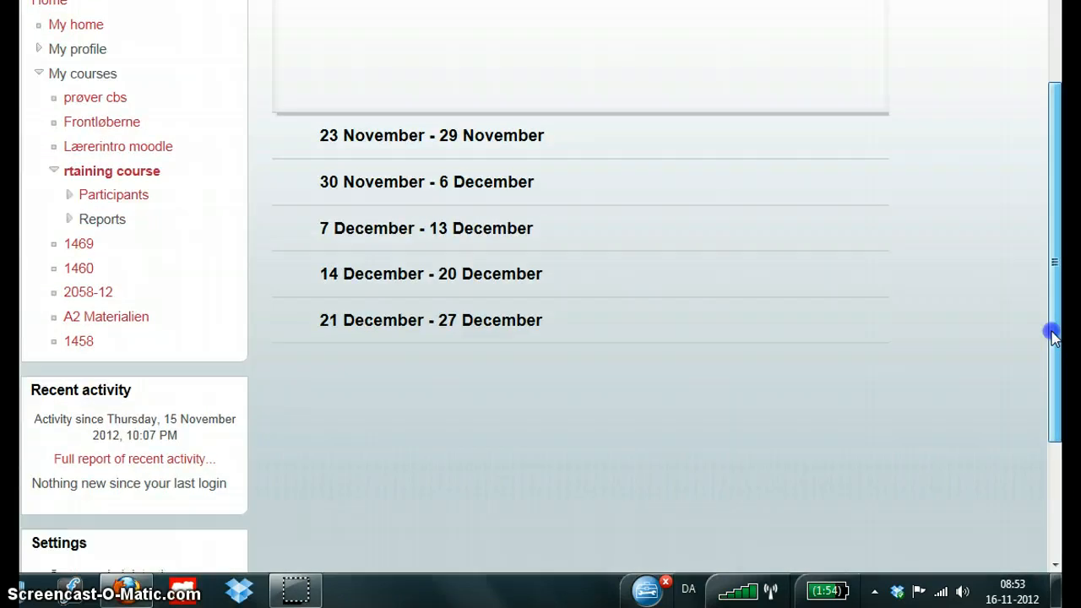
{"action": "scroll", "scroll_direction": "down", "scroll_amount": 3}
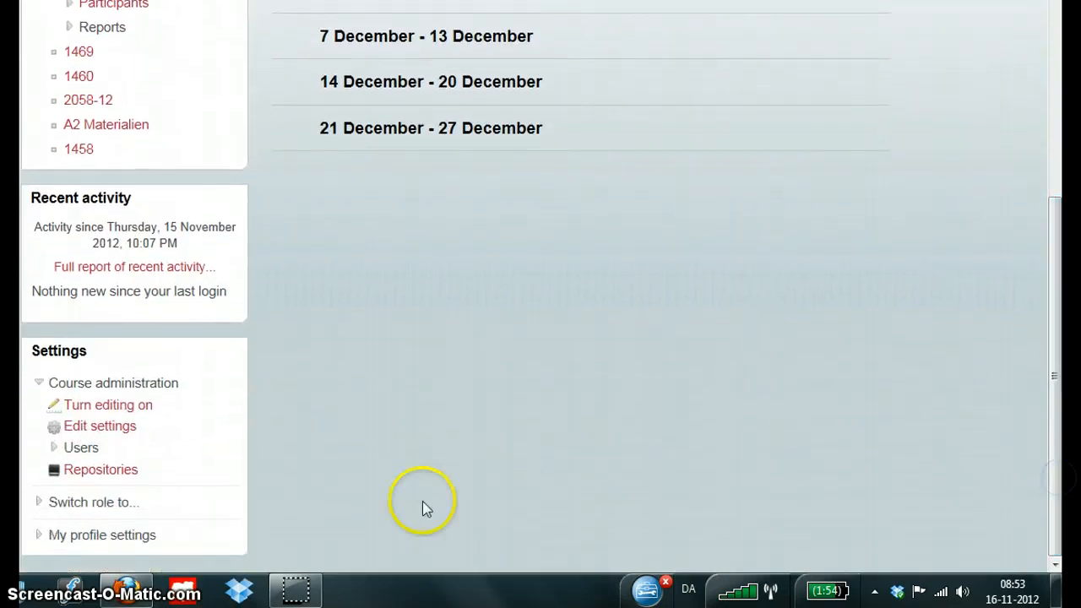
{"action": "mouse_move", "coordinate": [101, 425]}
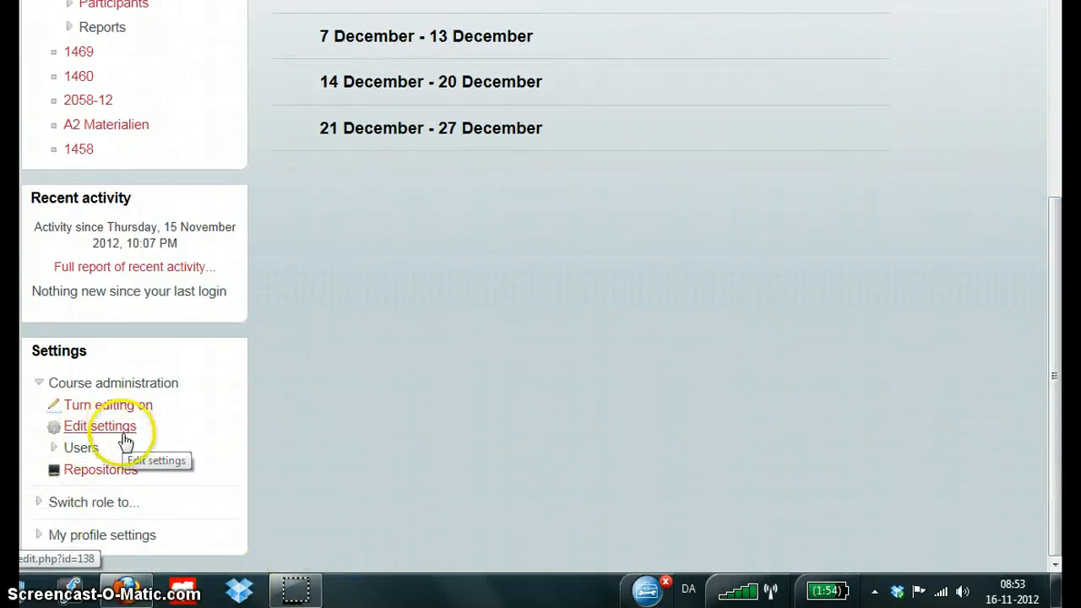
{"action": "mouse_move", "coordinate": [122, 433]}
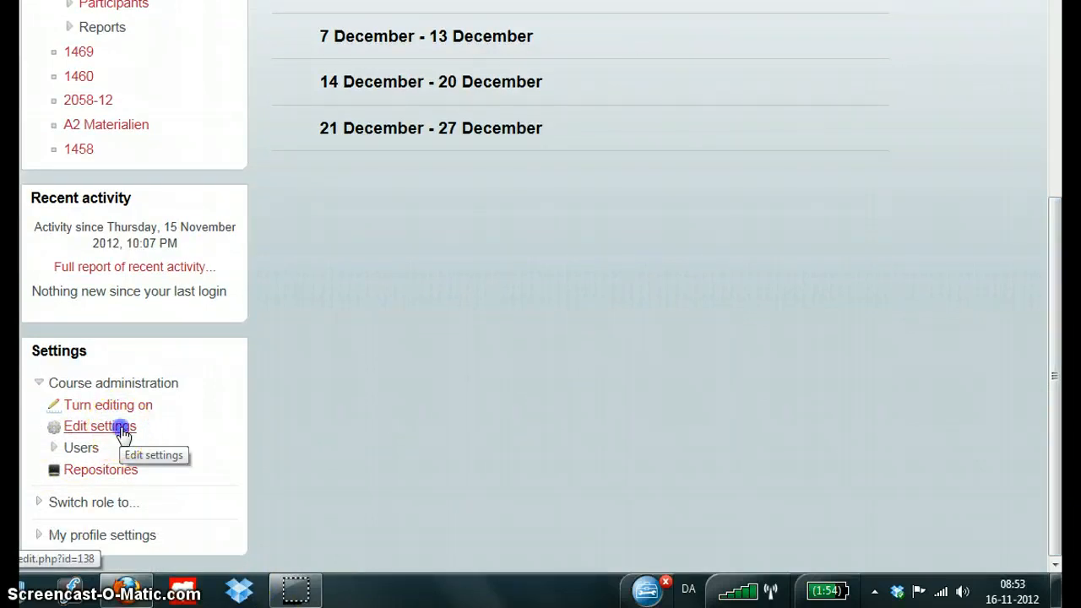
{"action": "left_click", "coordinate": [100, 426]}
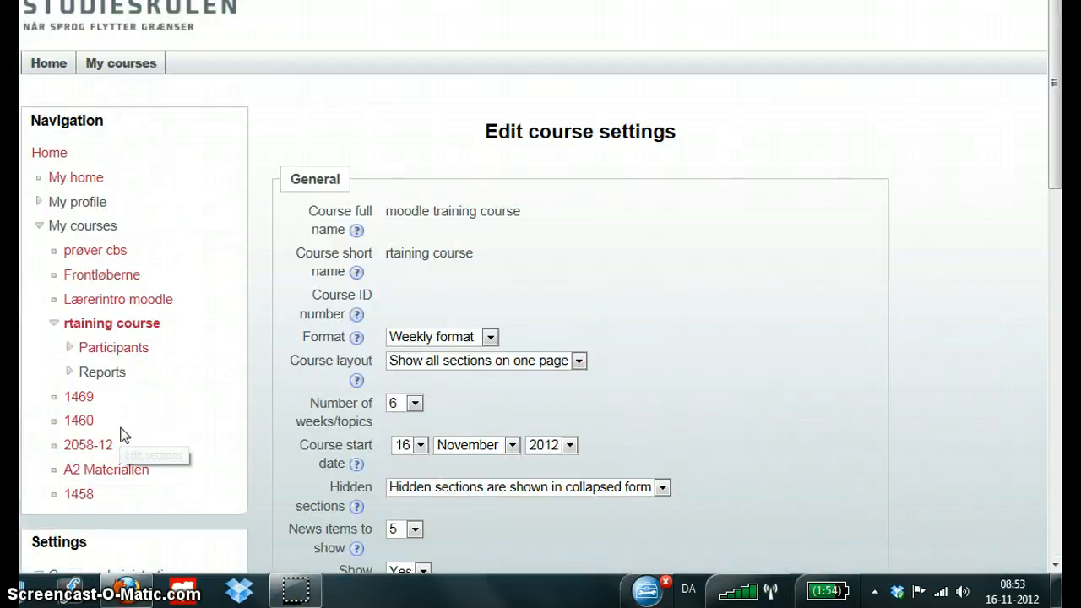
{"action": "mouse_move", "coordinate": [490, 338]}
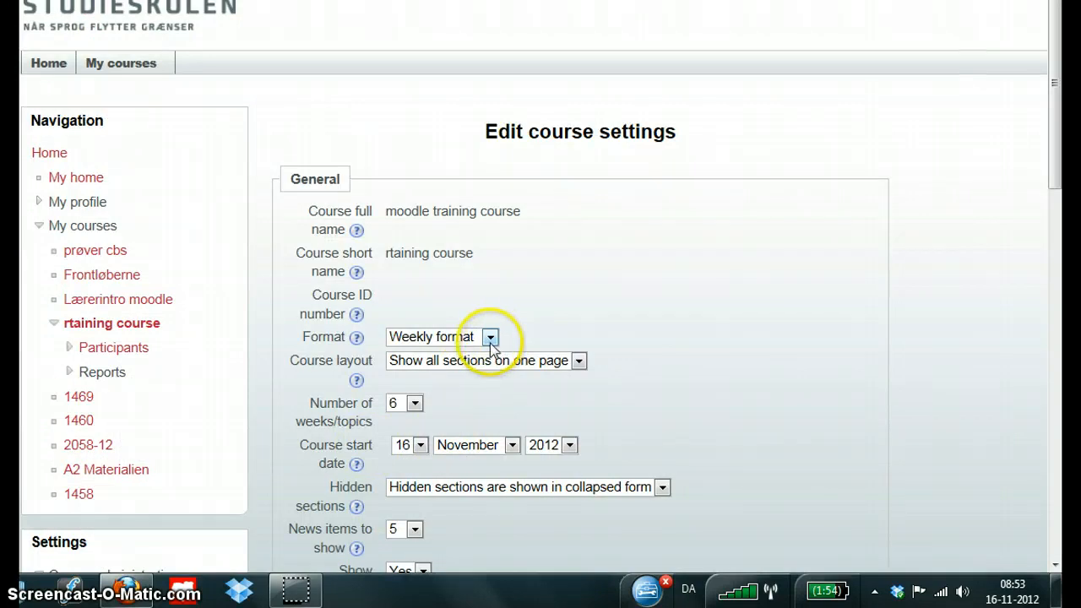
{"action": "left_click", "coordinate": [490, 338]}
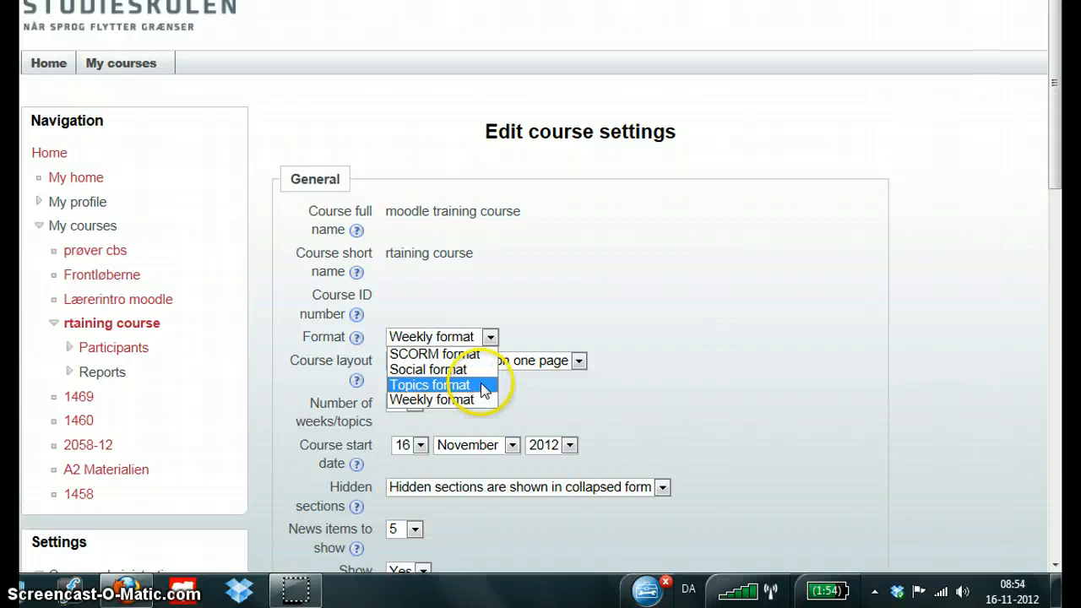
{"action": "left_click", "coordinate": [429, 385]}
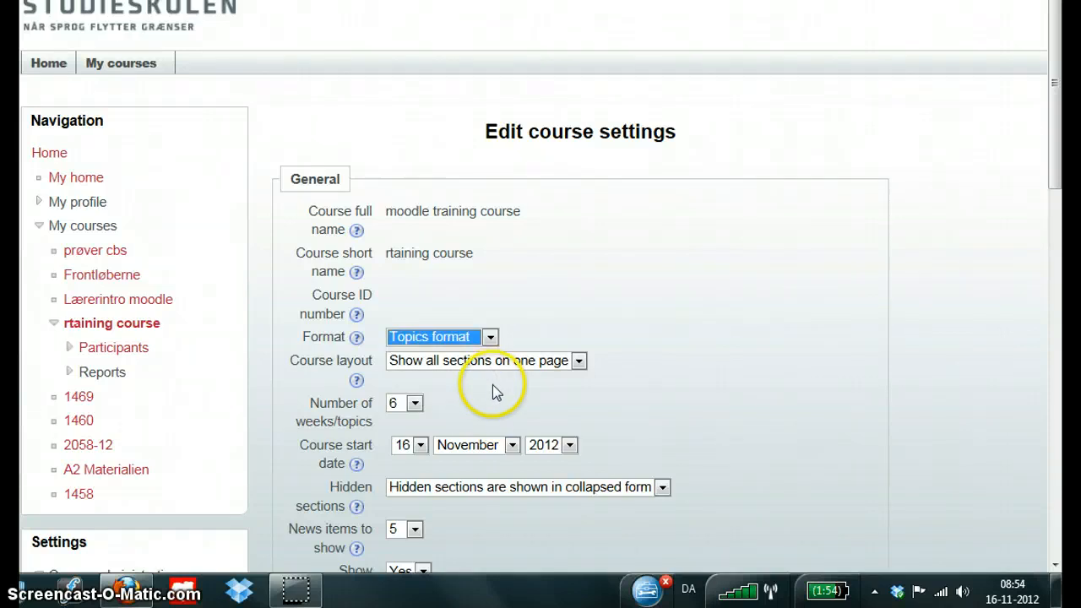
{"action": "mouse_move", "coordinate": [438, 430]}
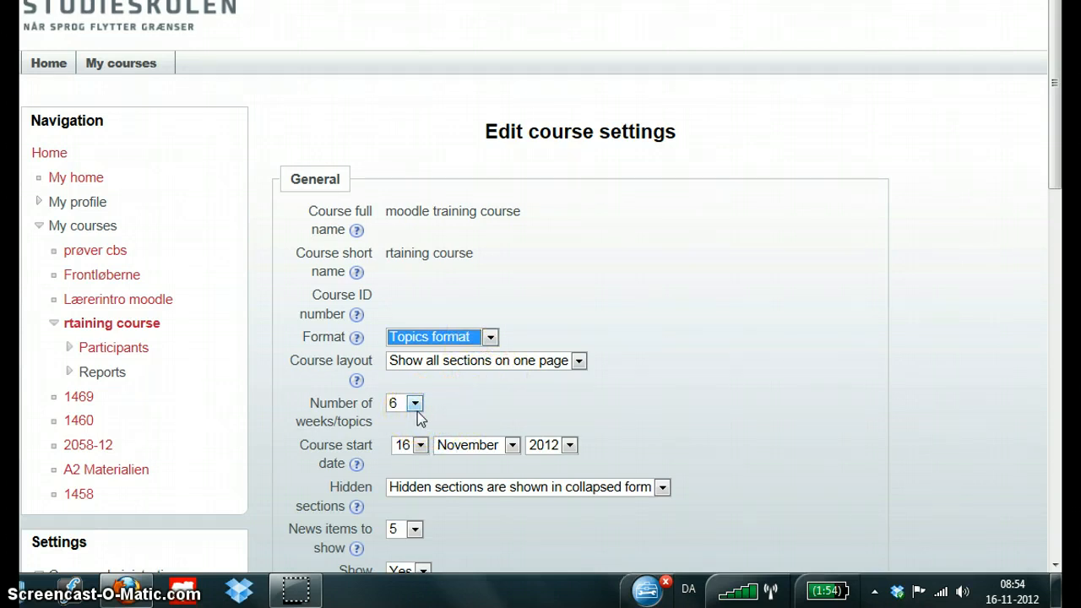
- Set the number of weeks/topics to 9
{"action": "left_click", "coordinate": [414, 402]}
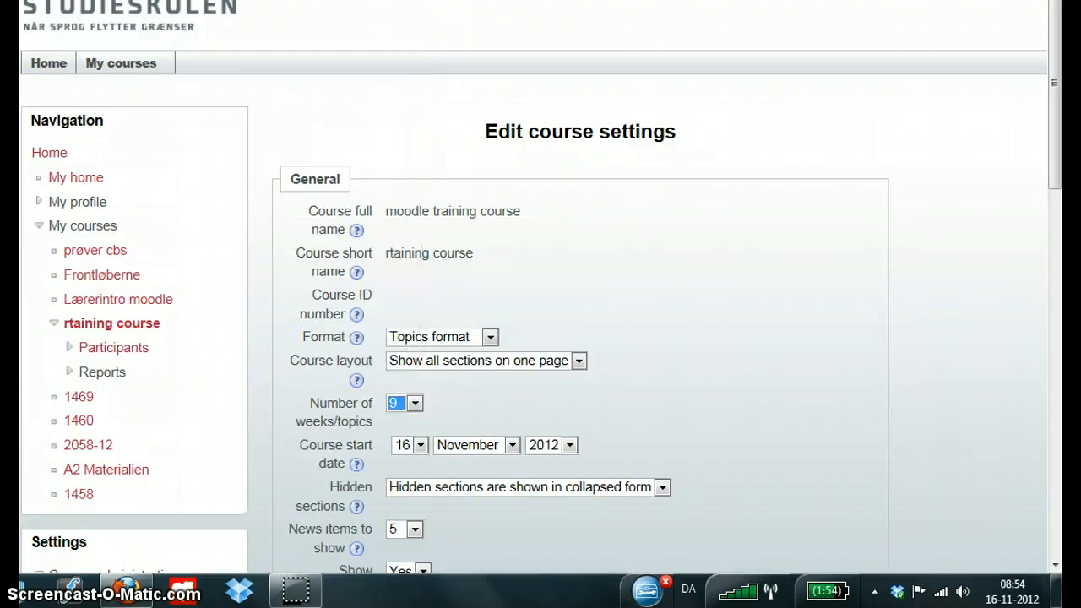
{"action": "mouse_move", "coordinate": [841, 372]}
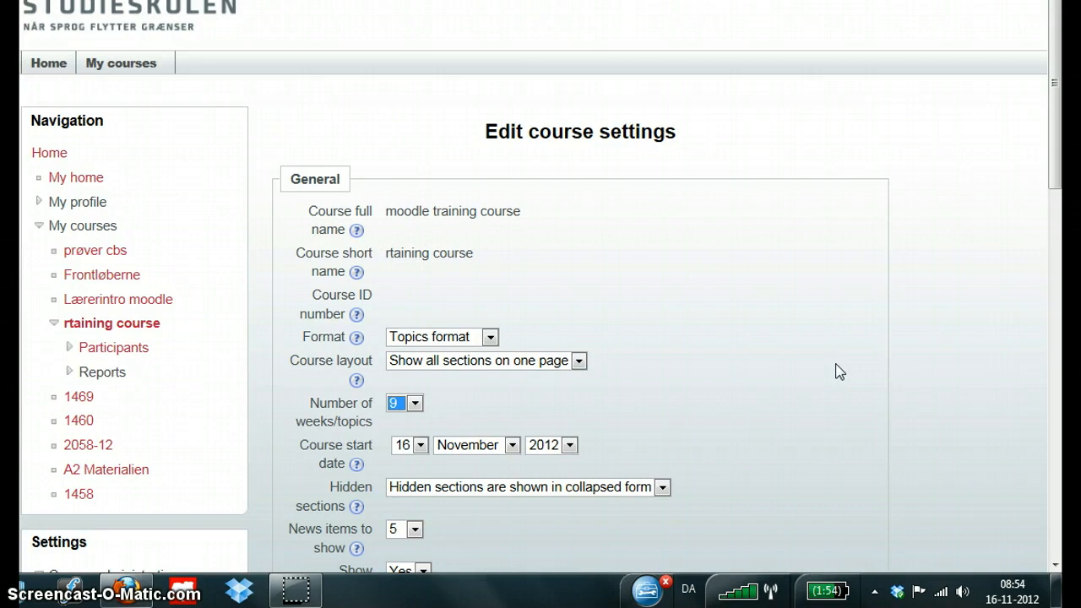
{"action": "mouse_move", "coordinate": [1065, 173]}
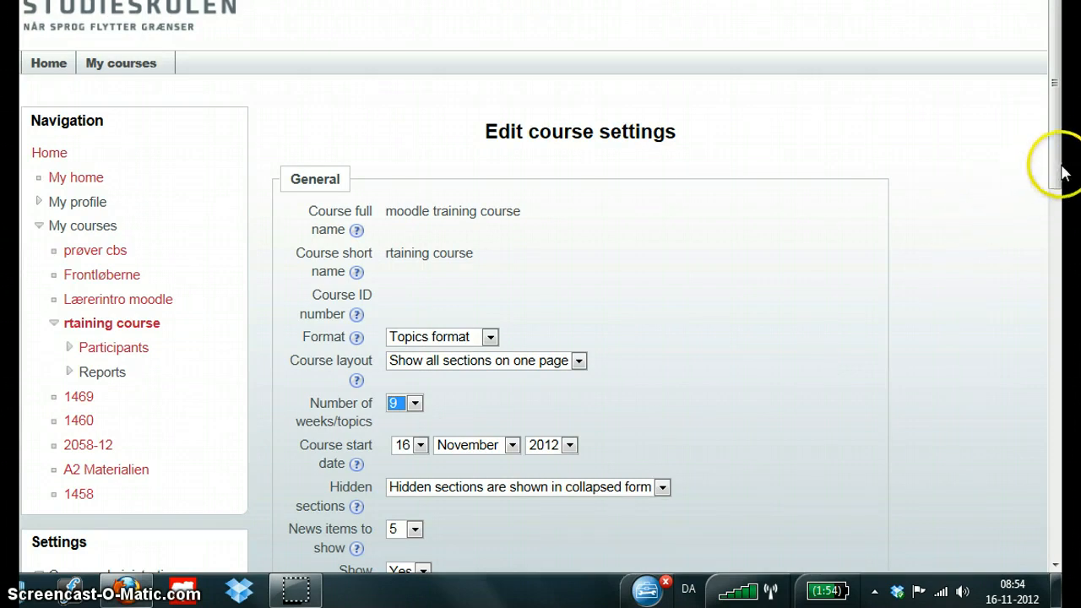
- Save the settings so the course page shows numbered Topic sections
{"action": "scroll", "scroll_direction": "down", "scroll_amount": 3}
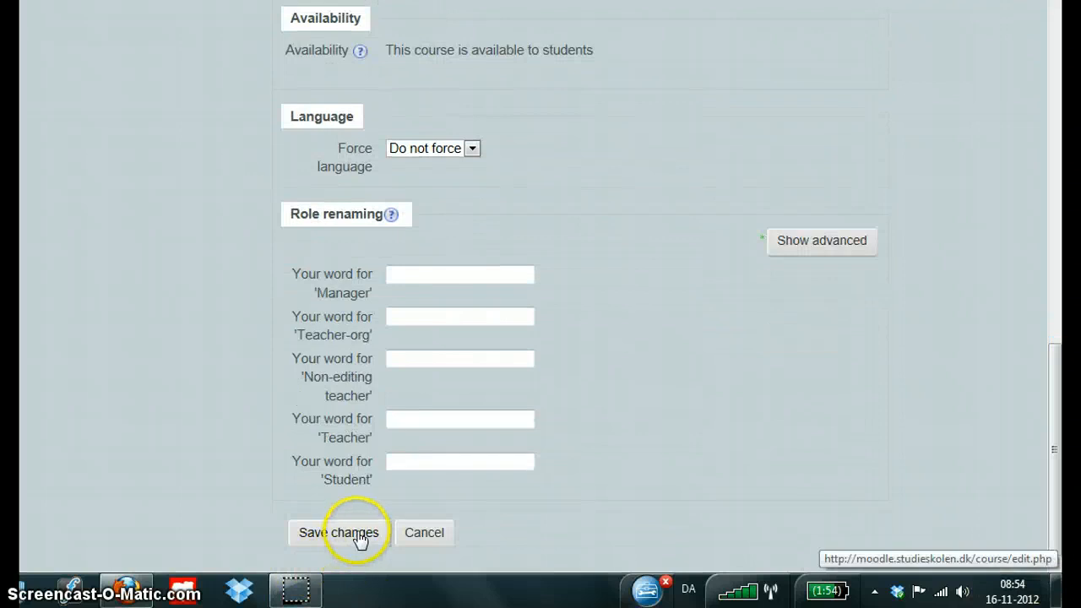
{"action": "left_click", "coordinate": [338, 532]}
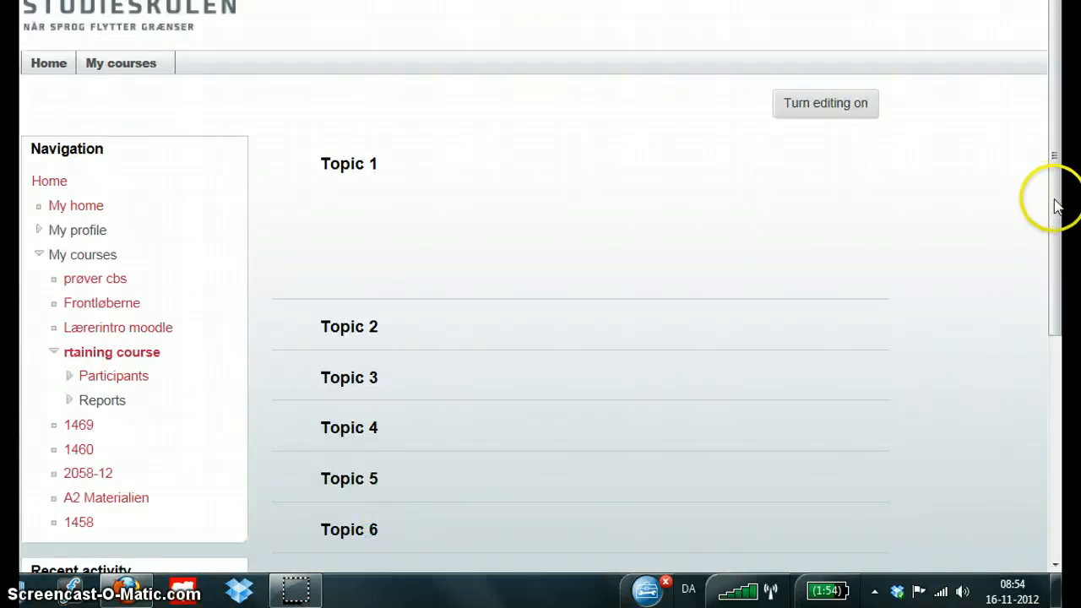
{"action": "scroll", "scroll_direction": "down", "scroll_amount": 3}
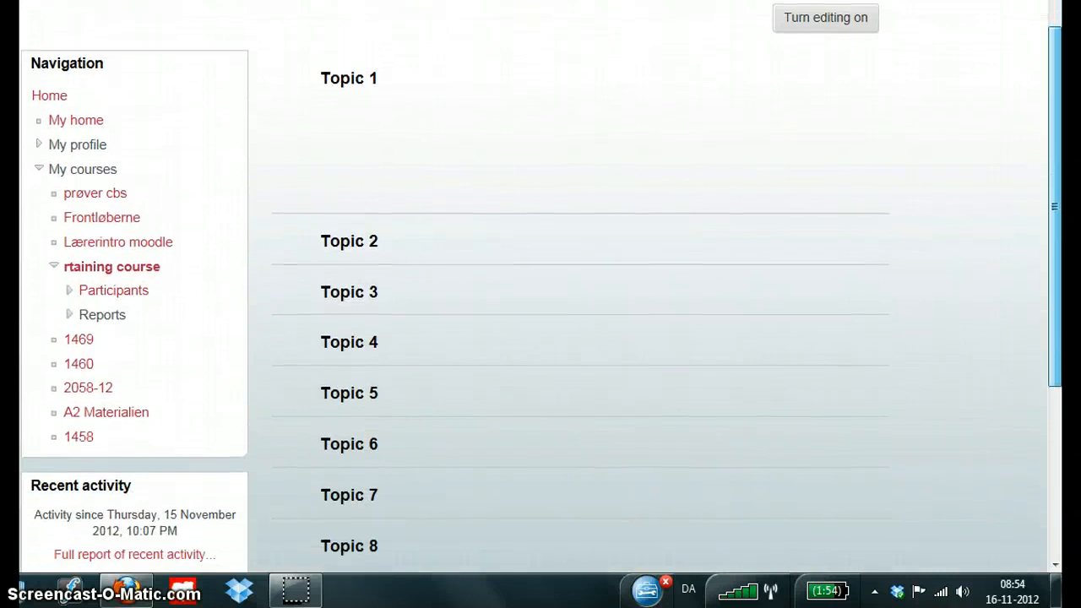